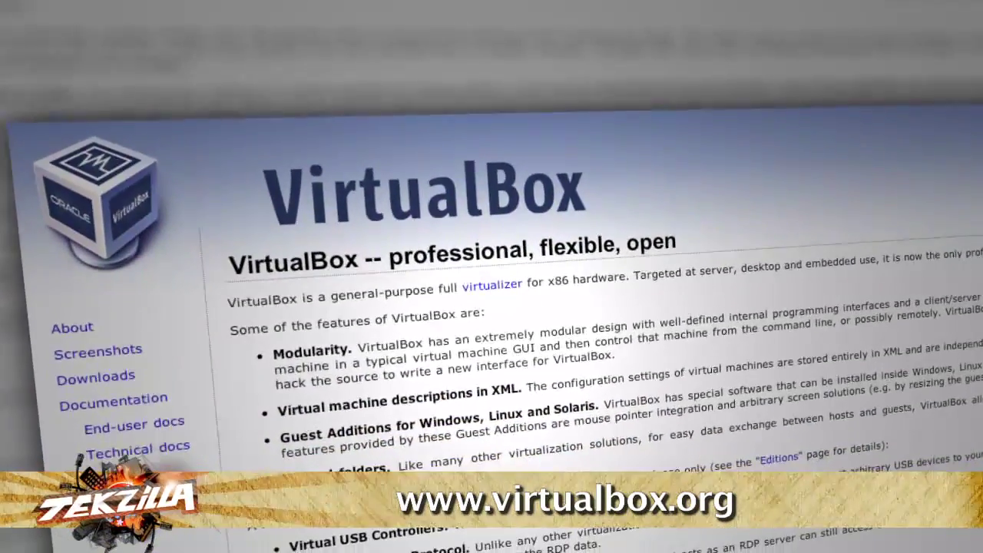
scroll("down", 3)
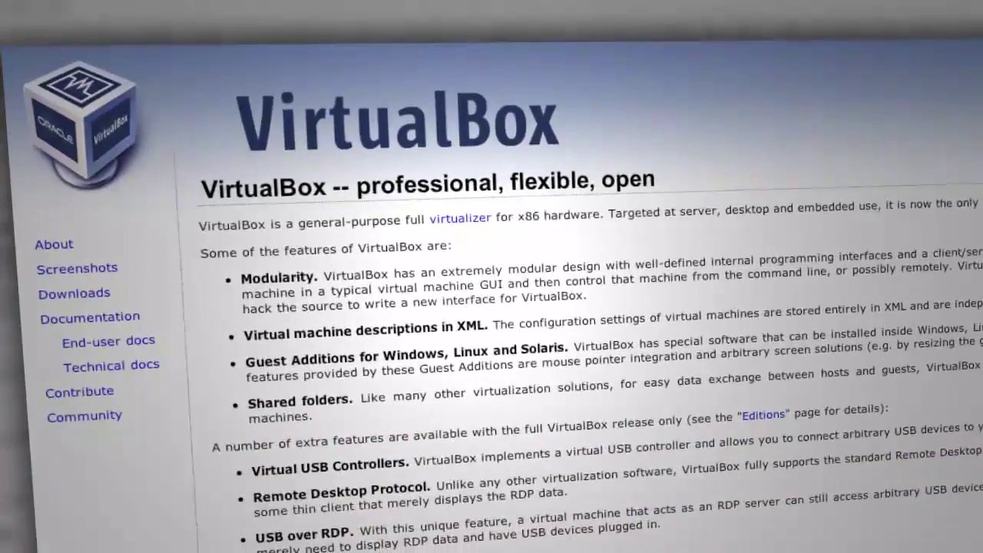
scroll("down", 3)
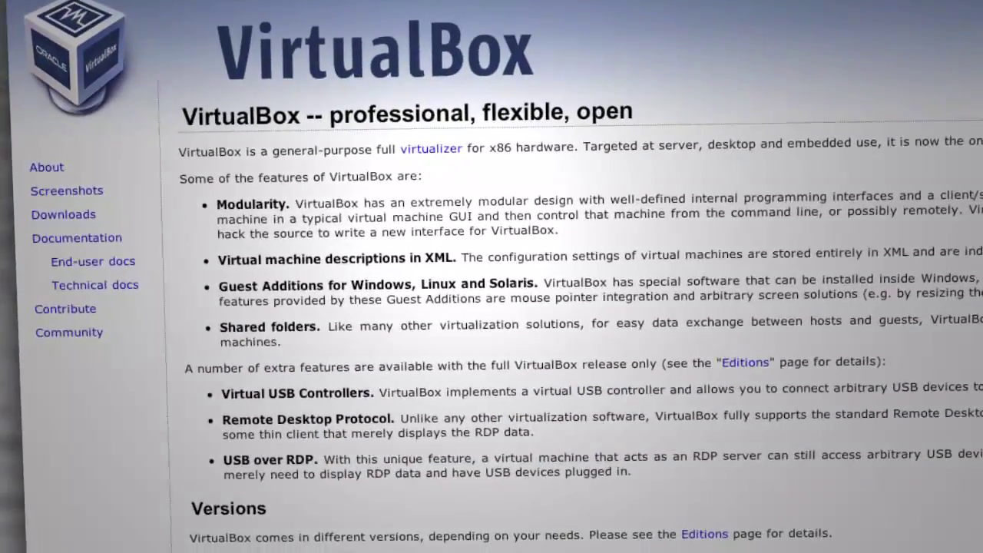
scroll("down", 3)
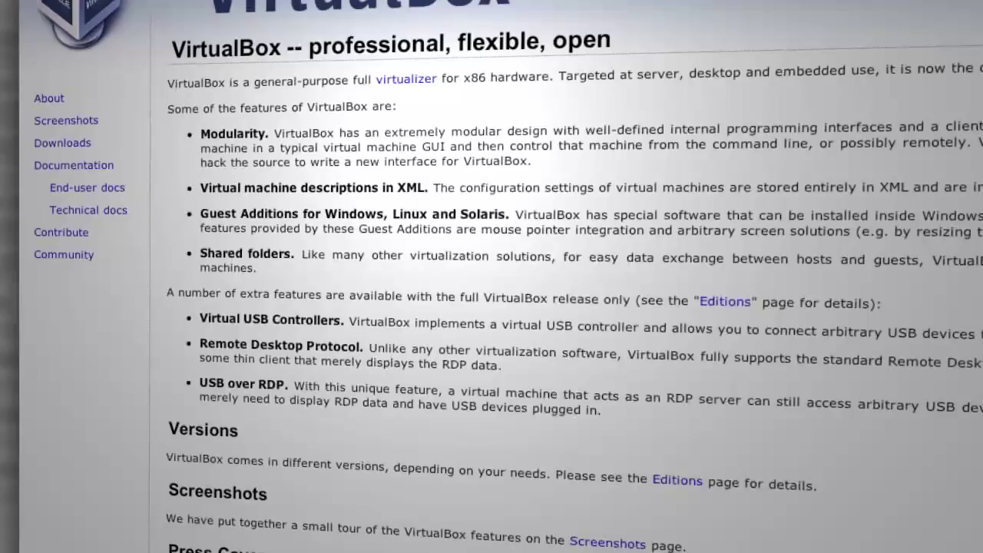